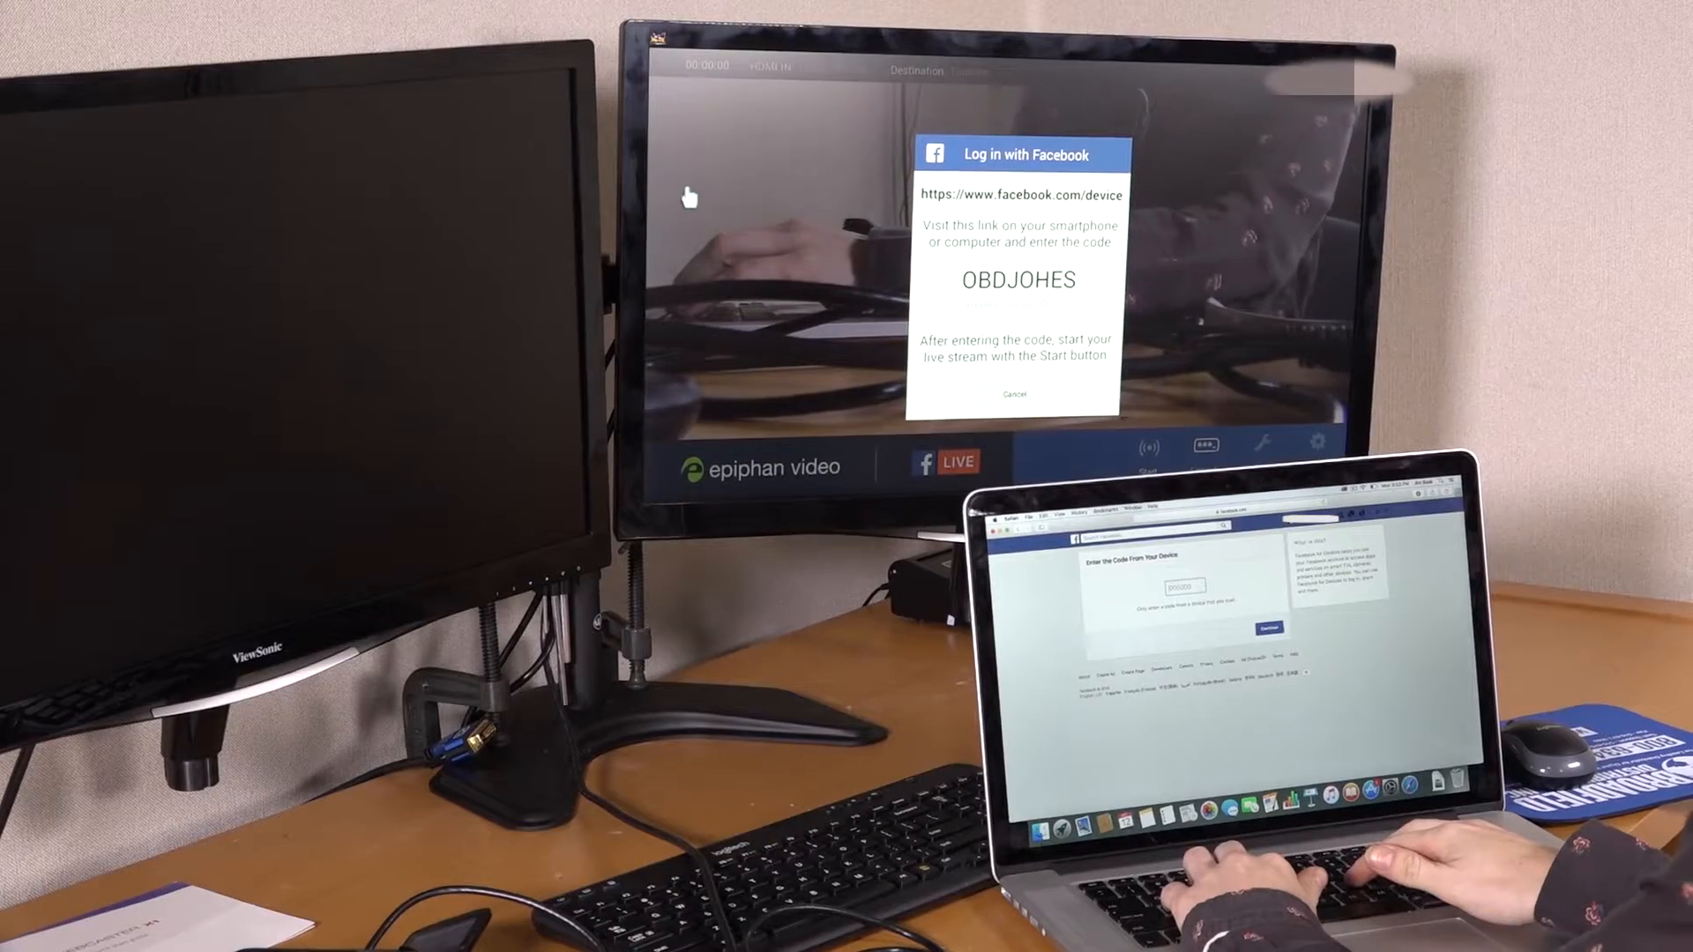
text(0)
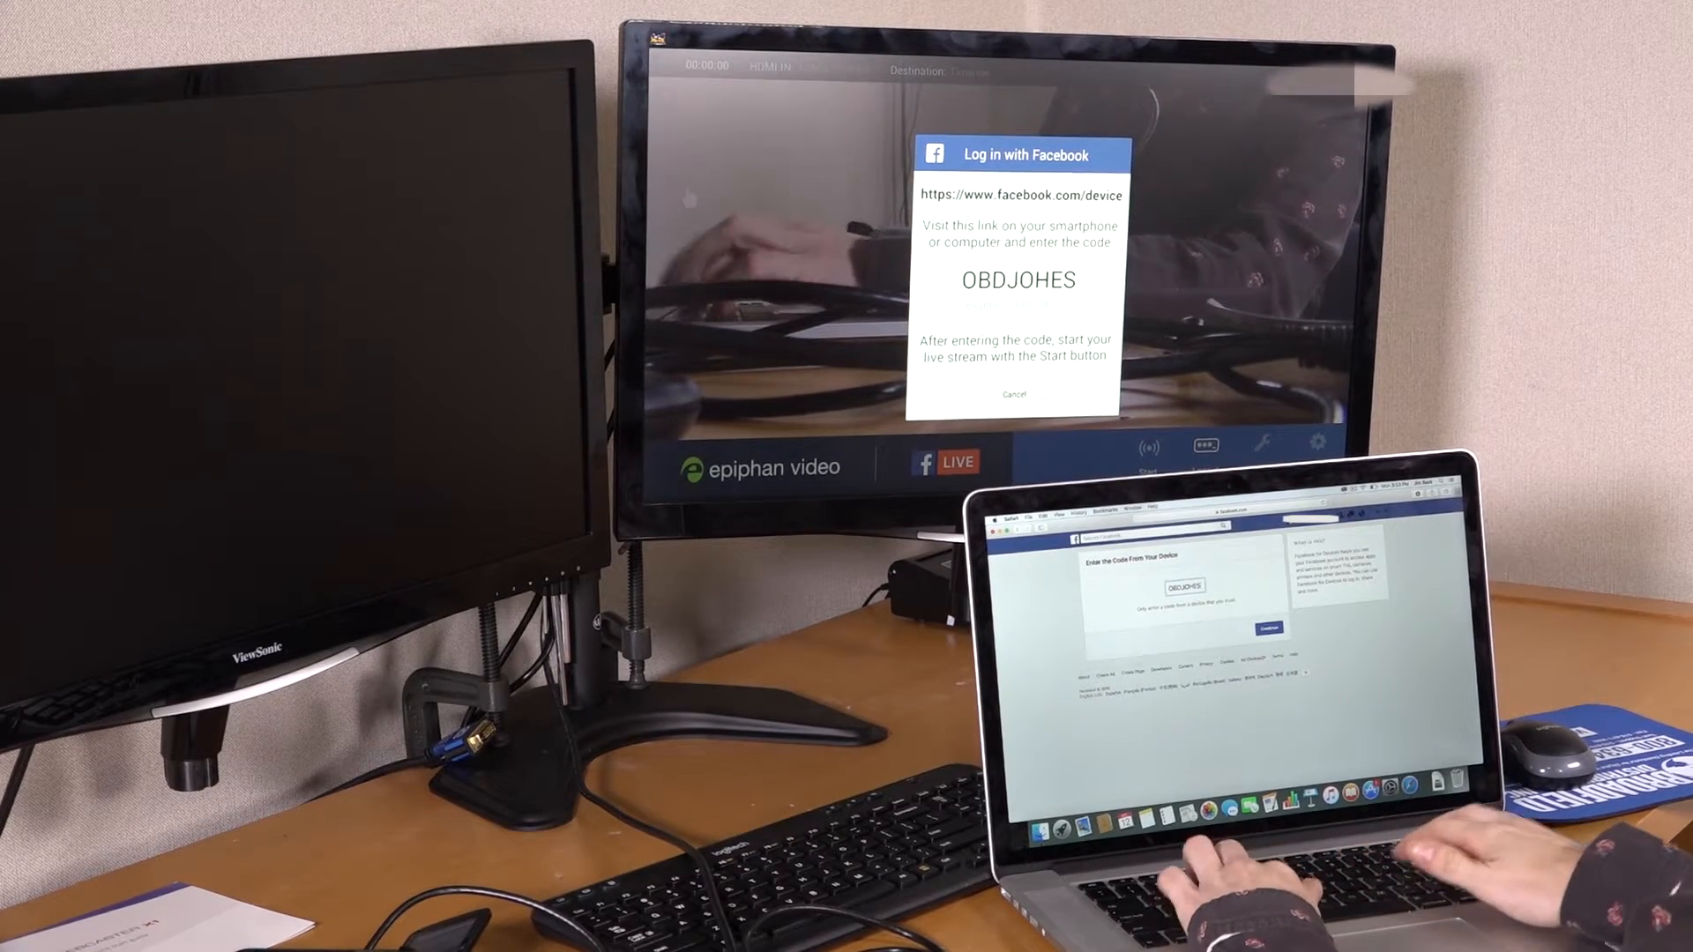
click(1266, 628)
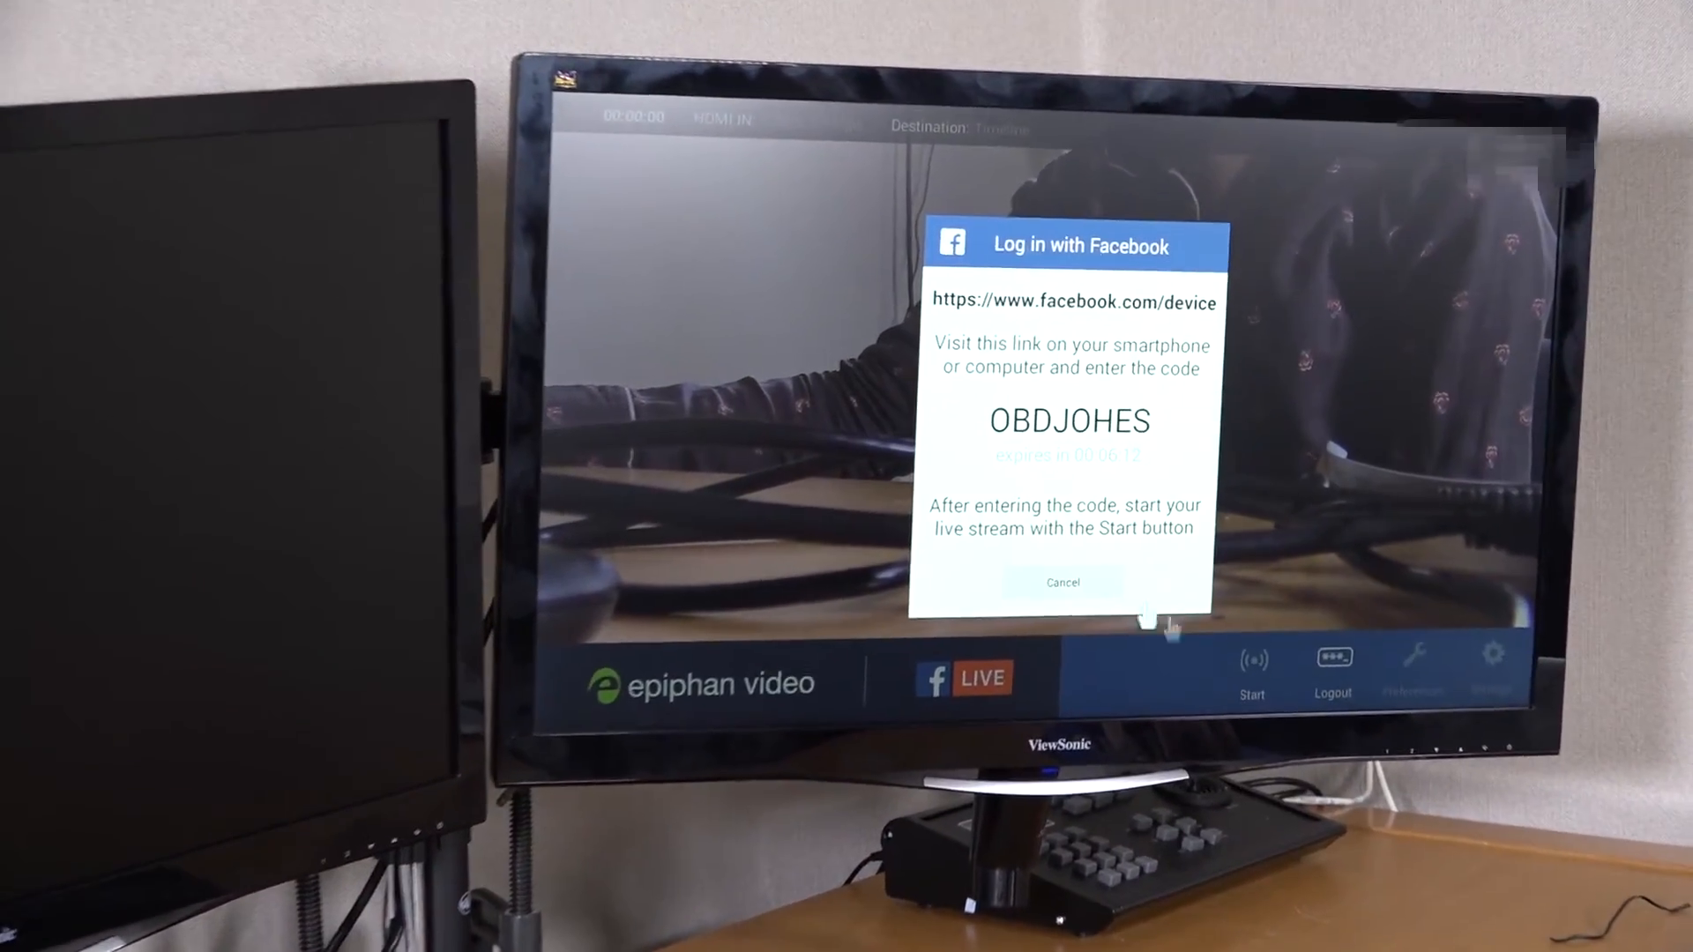
- Dismiss the completed Facebook login prompt and start streaming live to the Timeline
click(1061, 582)
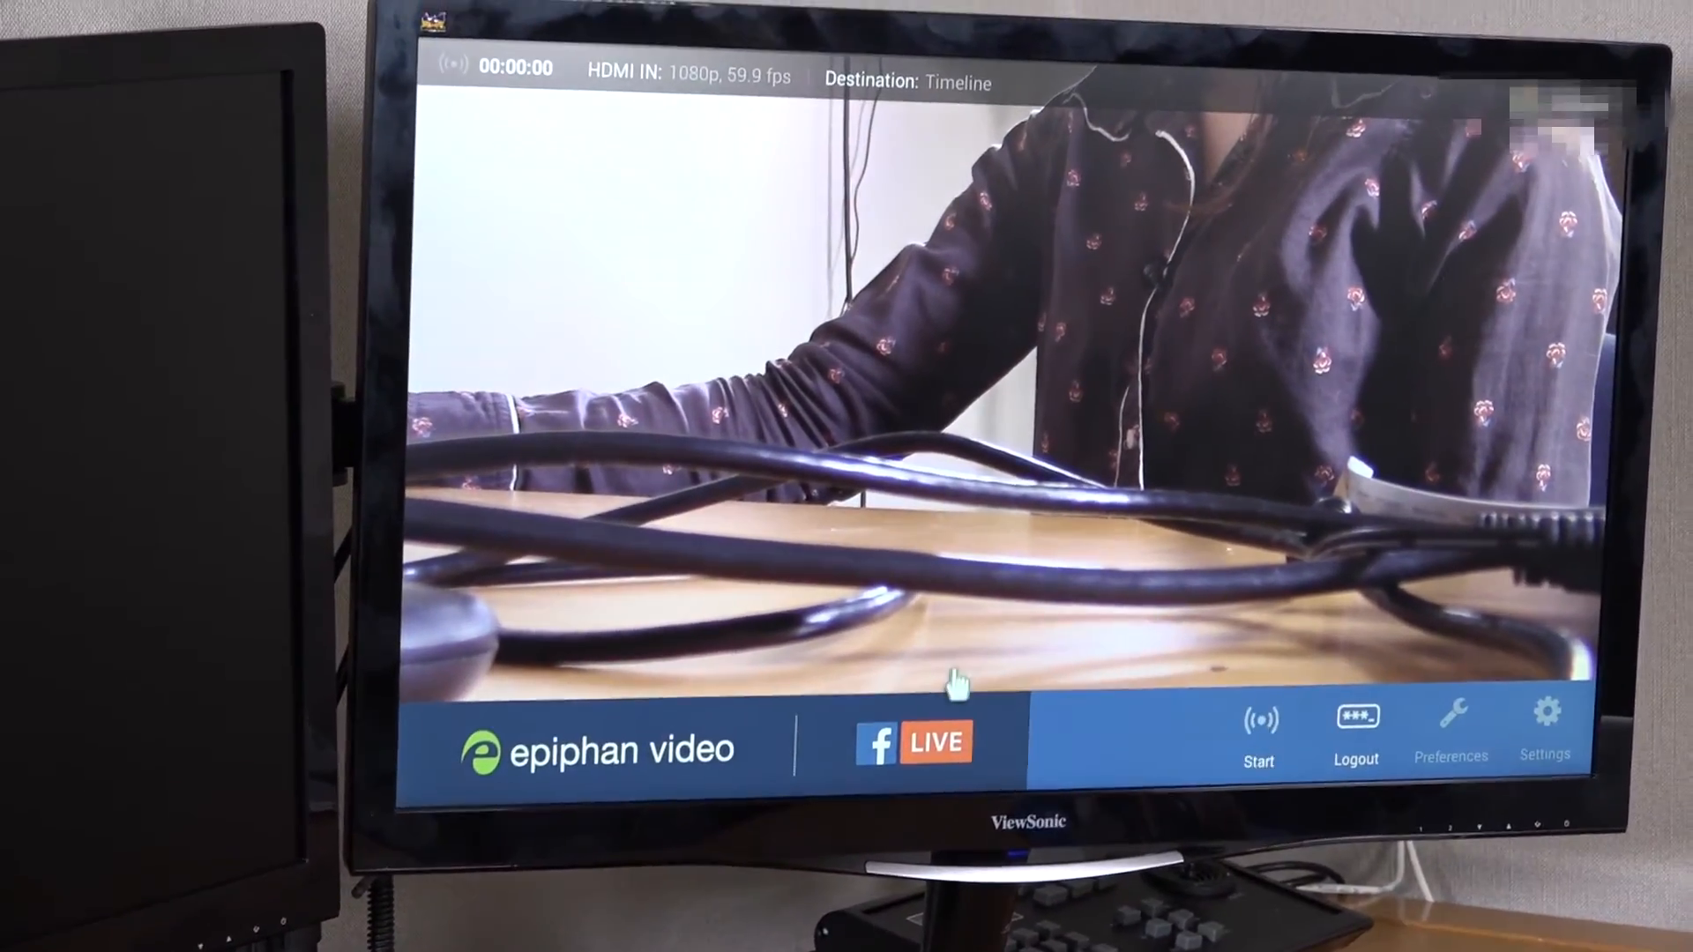
click(1259, 728)
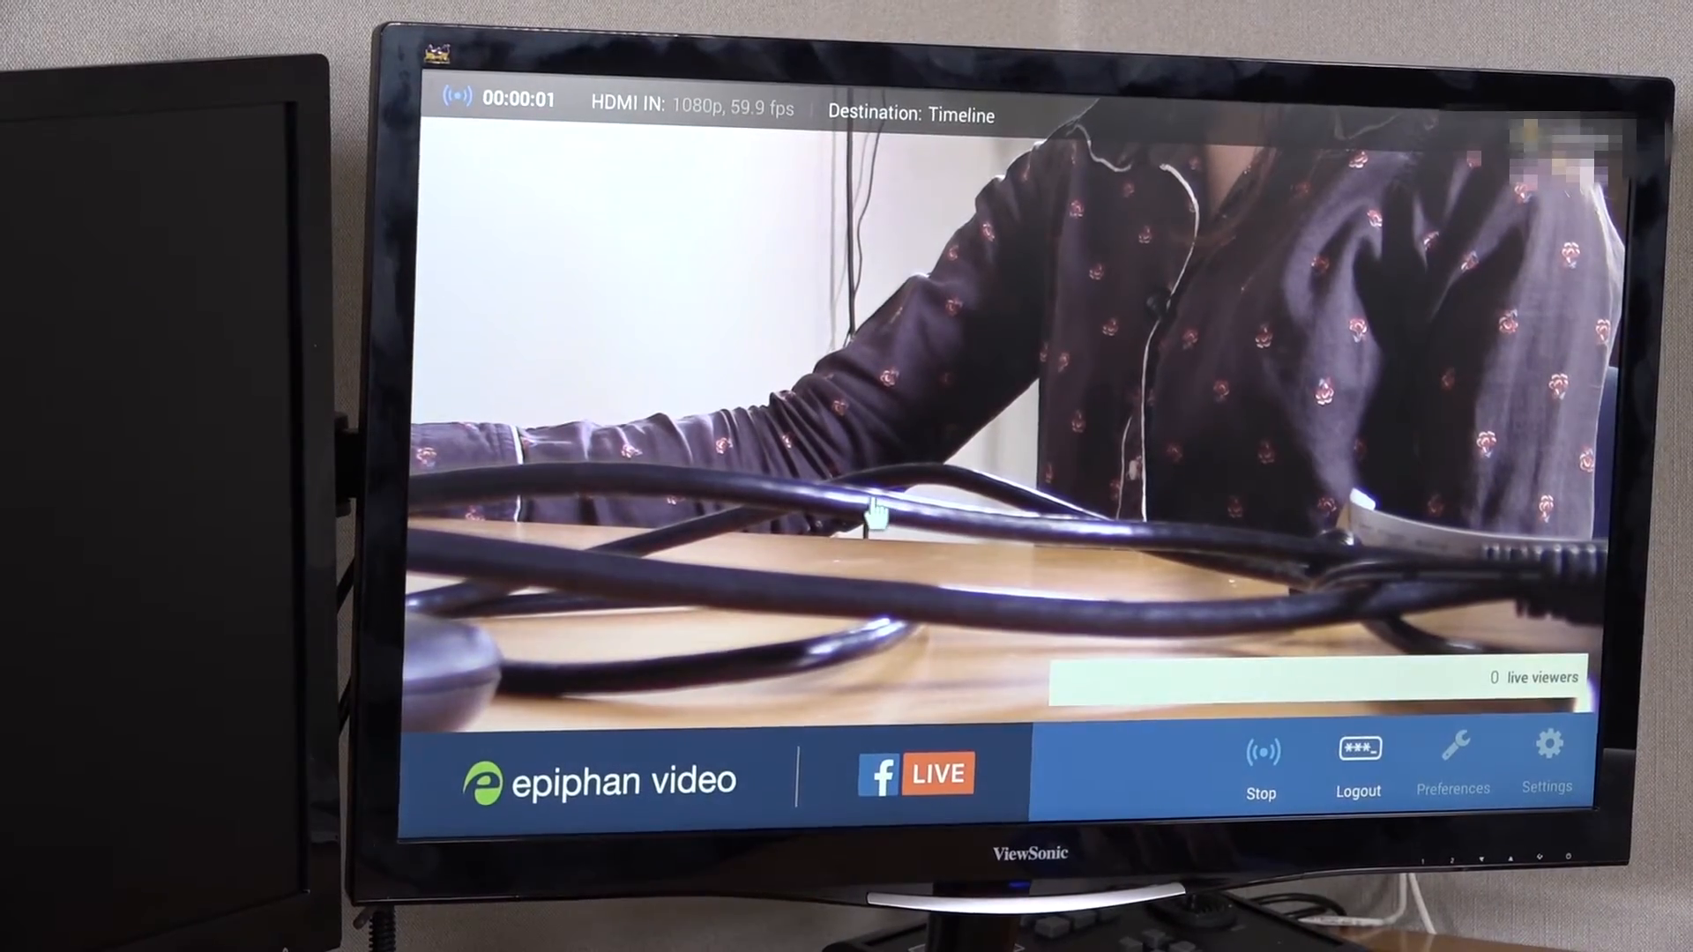